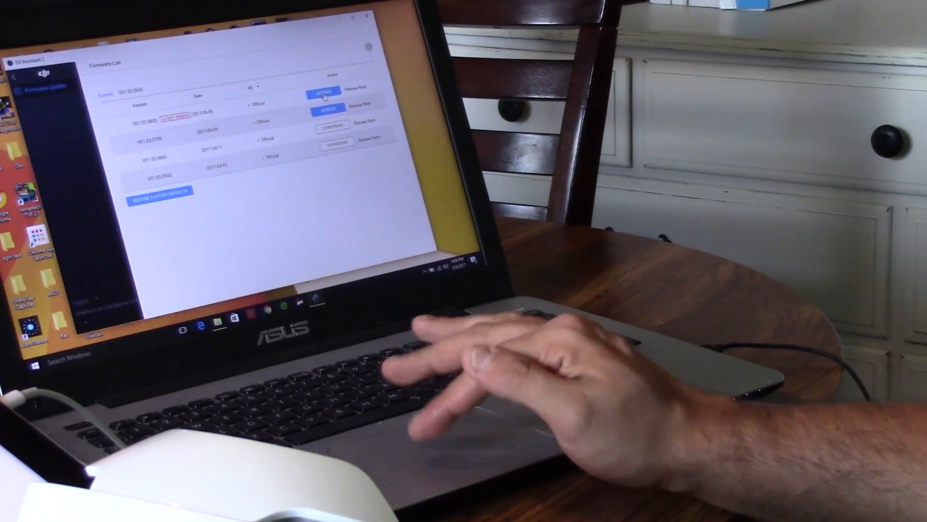
Start the Upgrade on the latest firmware row, bringing up the five-minute update checklist notice
left_click(324, 91)
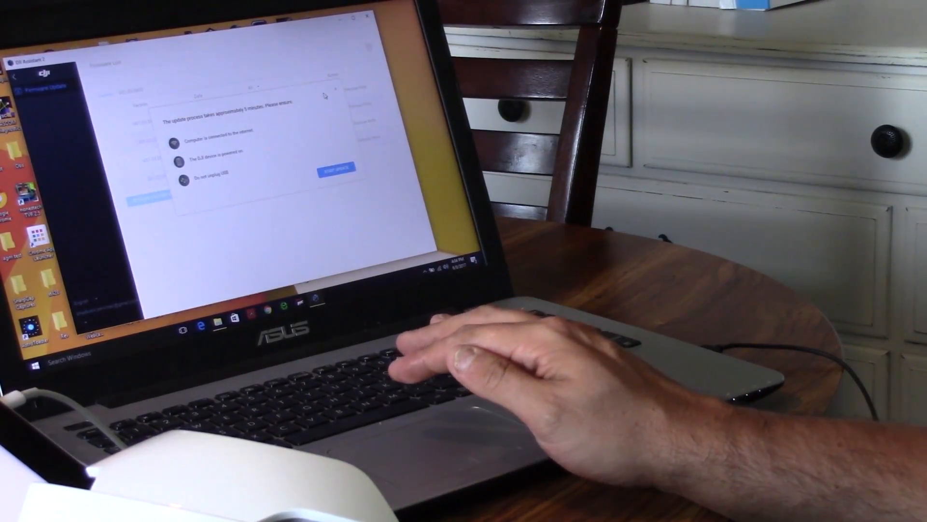